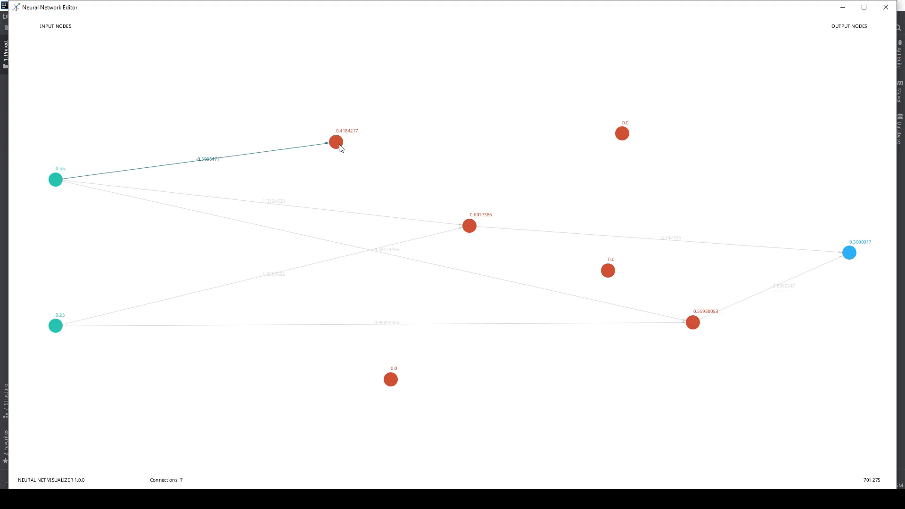
{"action": "mouse_move", "coordinate": [322, 158]}
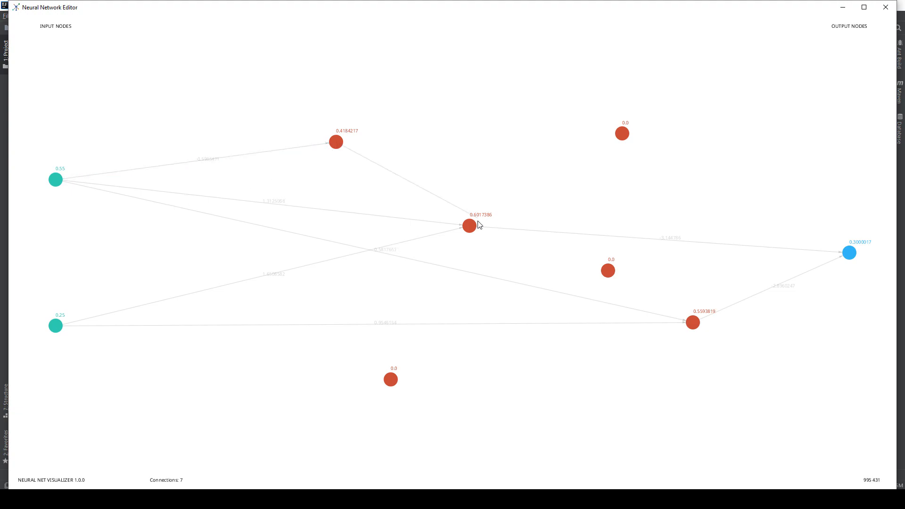
- Connect the upper hidden node to the central node
{"action": "left_click", "coordinate": [468, 226]}
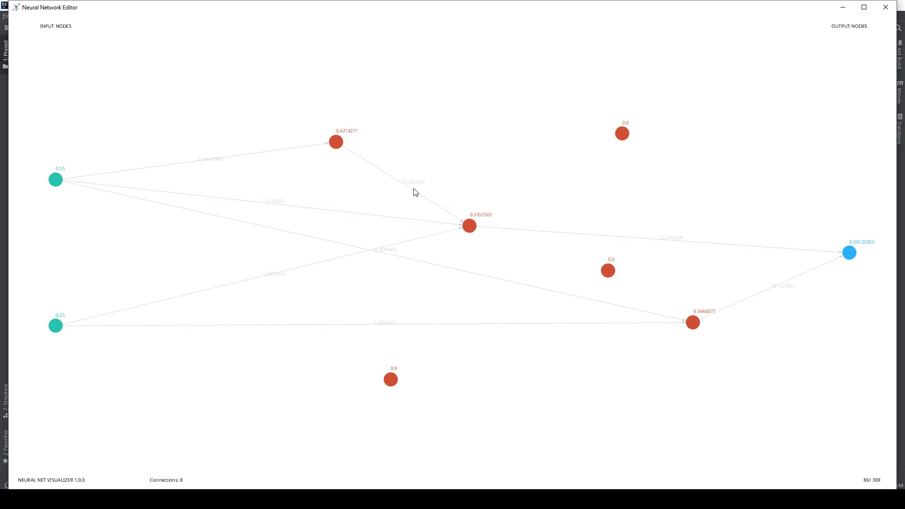
{"action": "mouse_move", "coordinate": [438, 191]}
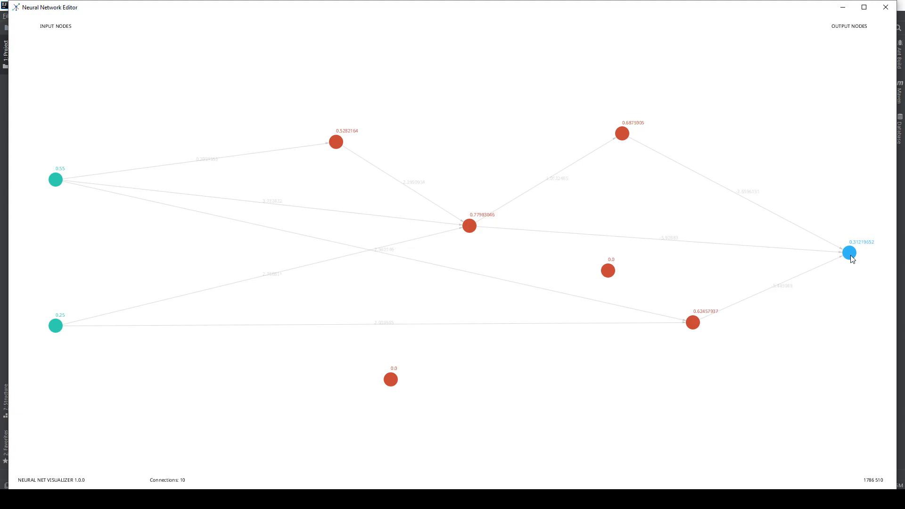
- Link the upper input node to the bottom hidden node, then on to the lower-right node
{"action": "left_click", "coordinate": [849, 252]}
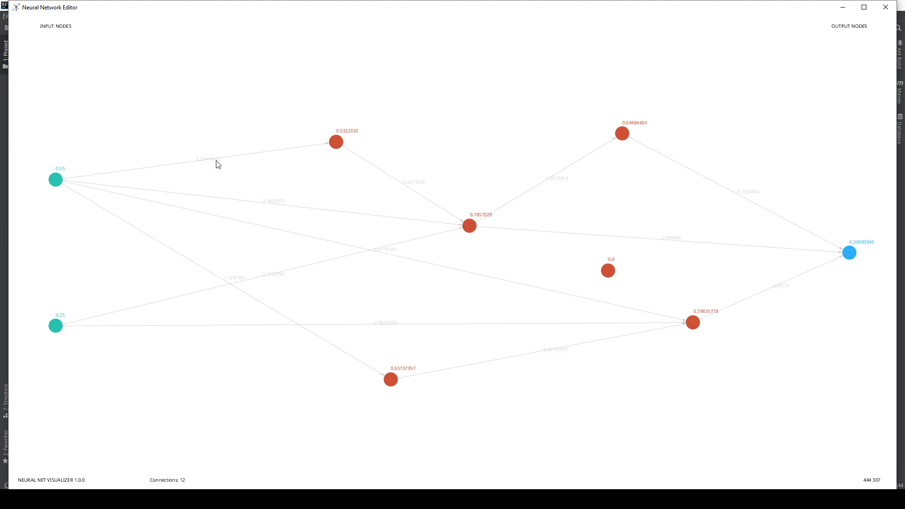
{"action": "mouse_move", "coordinate": [281, 162]}
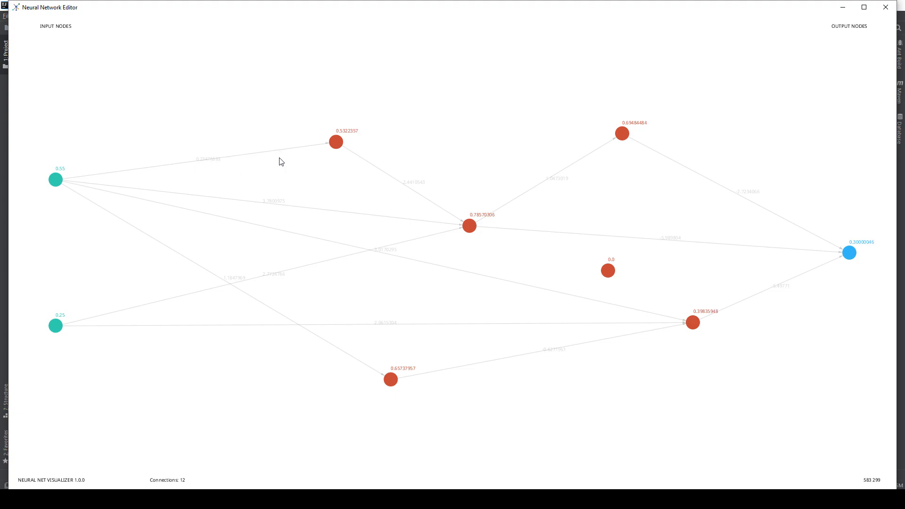
{"action": "mouse_move", "coordinate": [815, 32]}
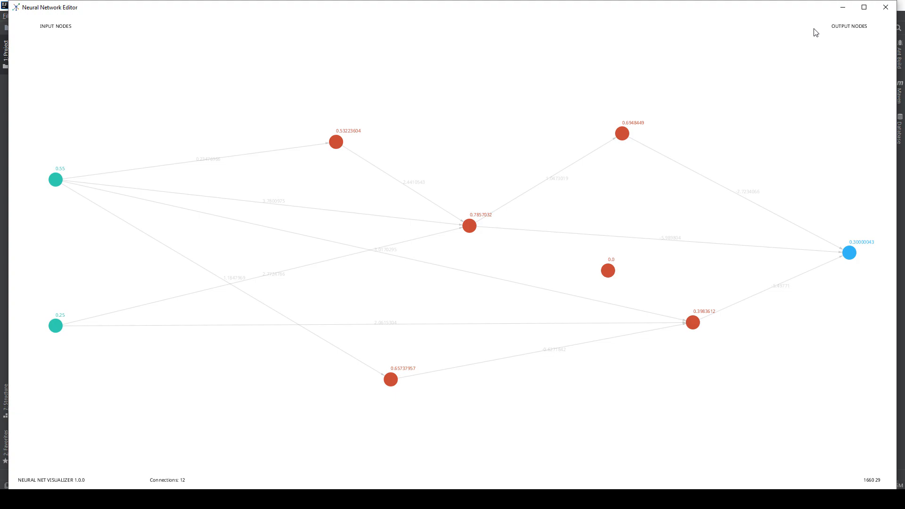
{"action": "mouse_move", "coordinate": [886, 7]}
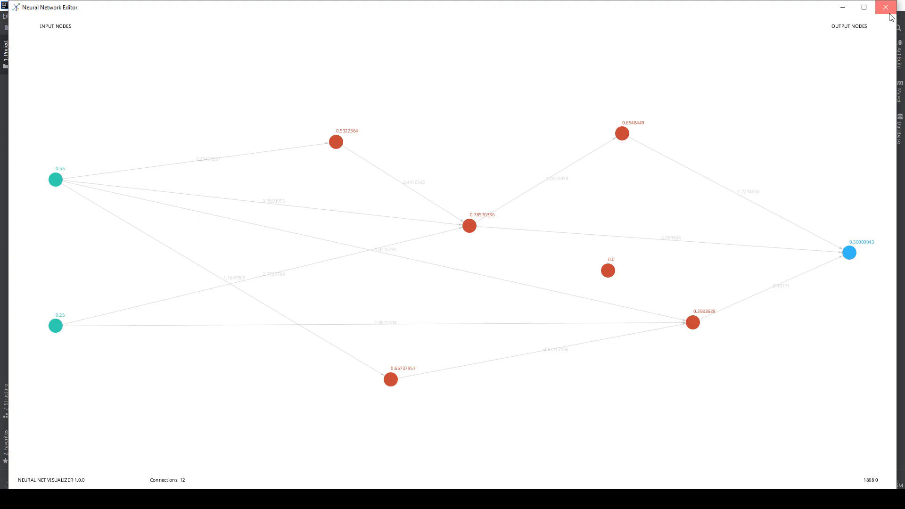
- Close the editor window and select the RandomNormal initializer argument in Main.java
{"action": "left_click", "coordinate": [885, 8]}
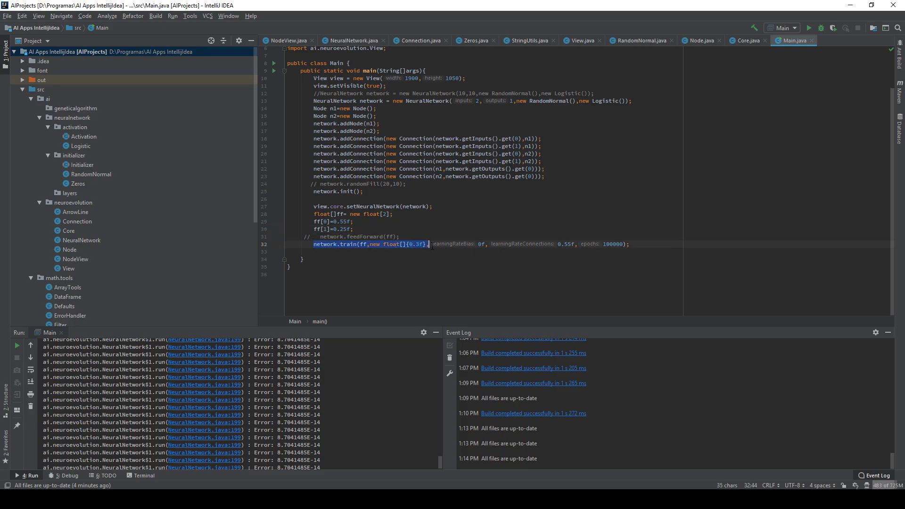
{"action": "left_click", "coordinate": [427, 244]}
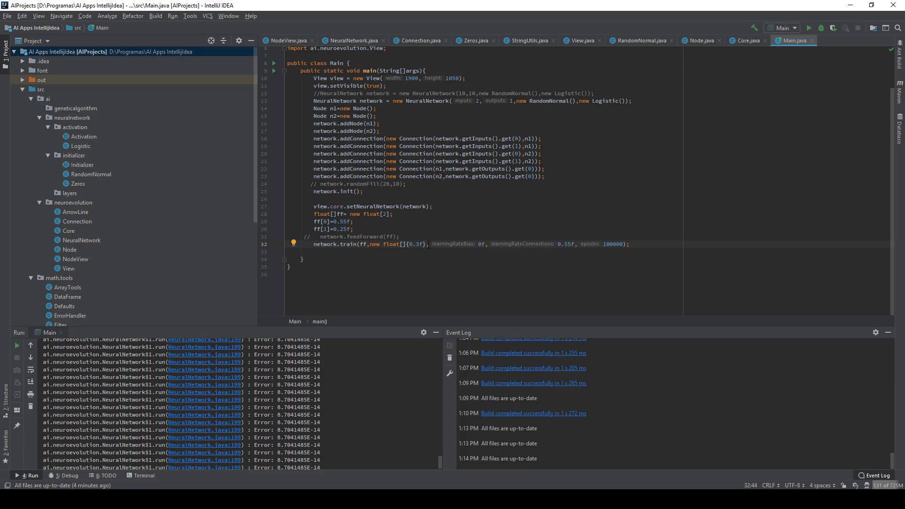
{"action": "double_click", "coordinate": [414, 243]}
{"action": "type", "text": "2"}
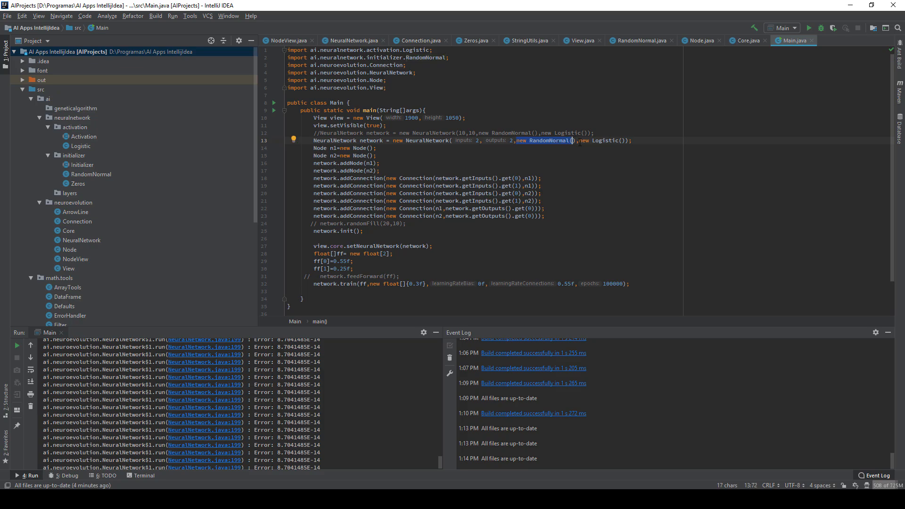
{"action": "double_click", "coordinate": [605, 141]}
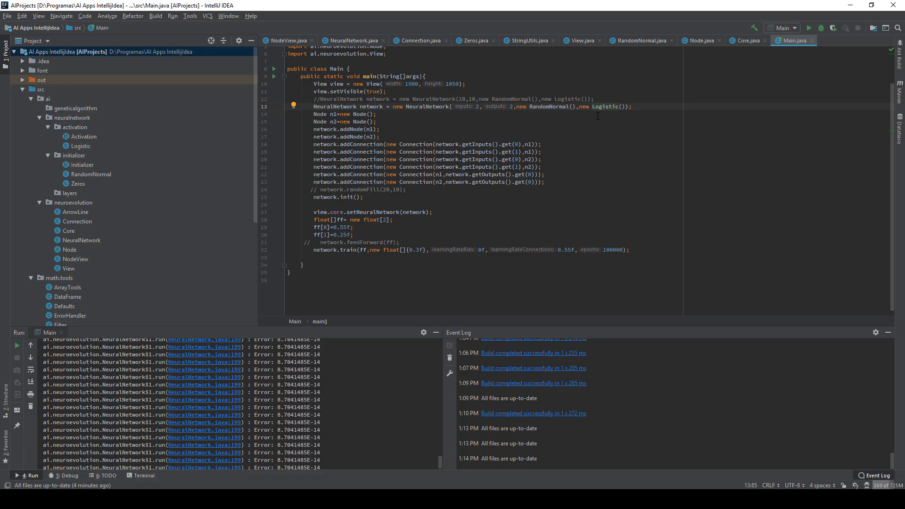
{"action": "double_click", "coordinate": [548, 106]}
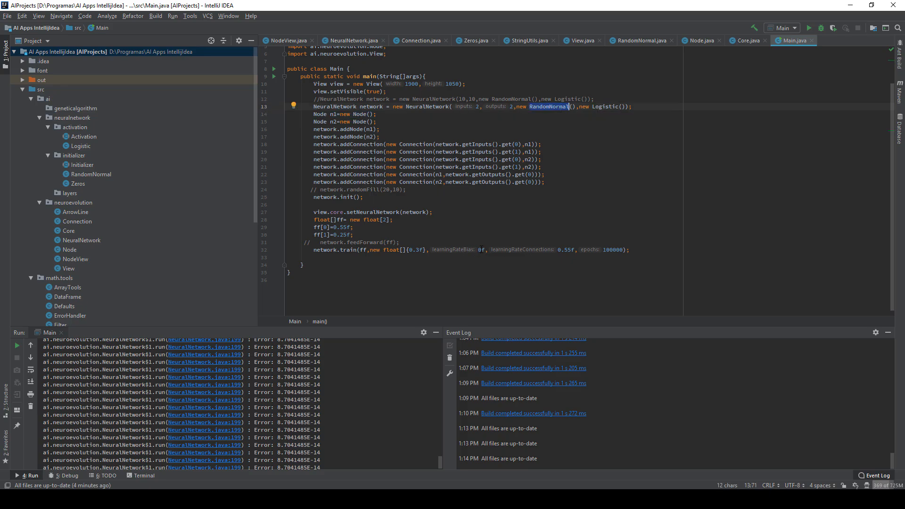
{"action": "left_click", "coordinate": [480, 249]}
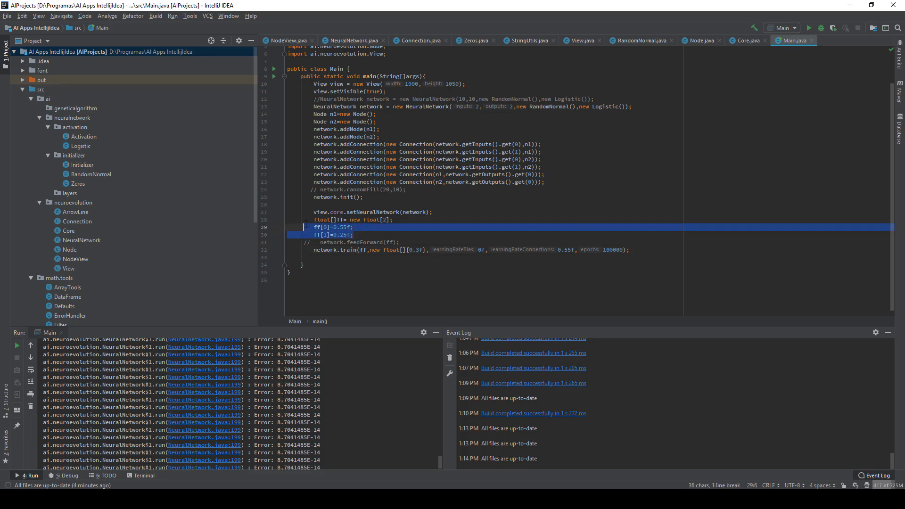
{"action": "left_click", "coordinate": [353, 234]}
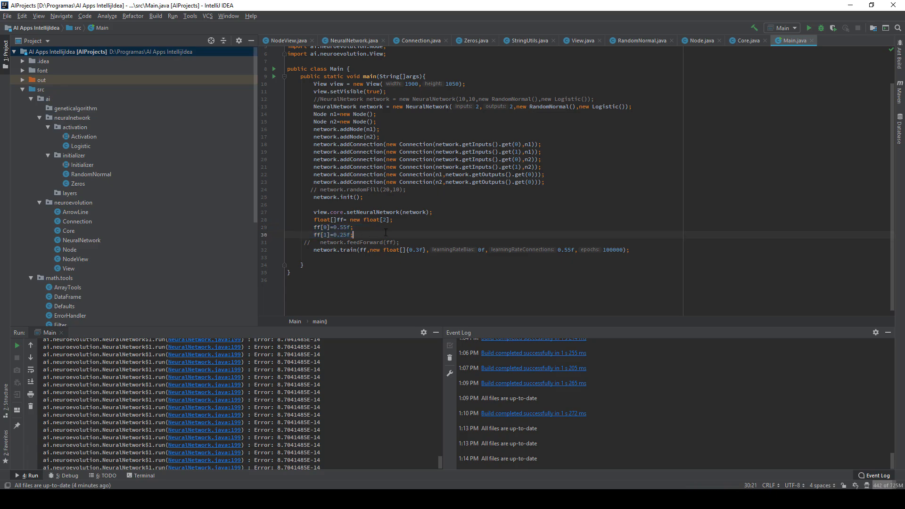
{"action": "left_click", "coordinate": [417, 250]}
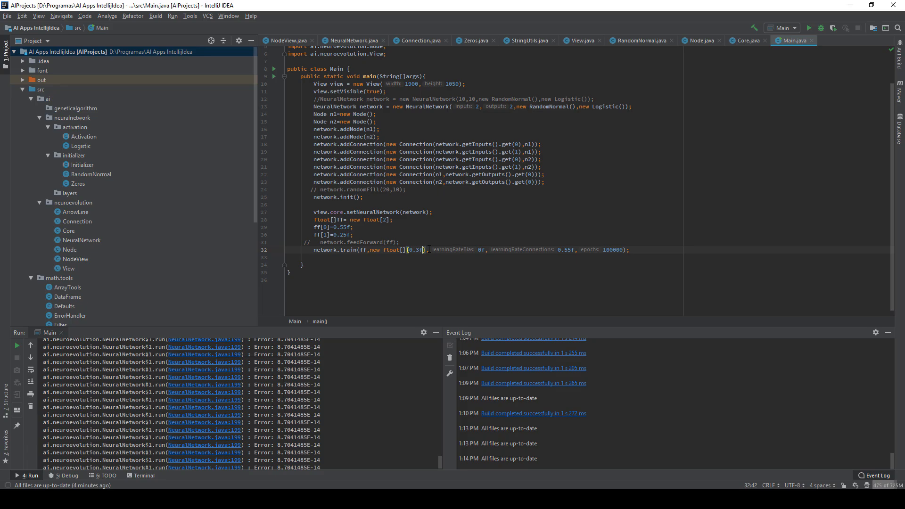
- Add 0.2f as a second training target and run Main again
{"action": "type", "text": ",0.2f"}
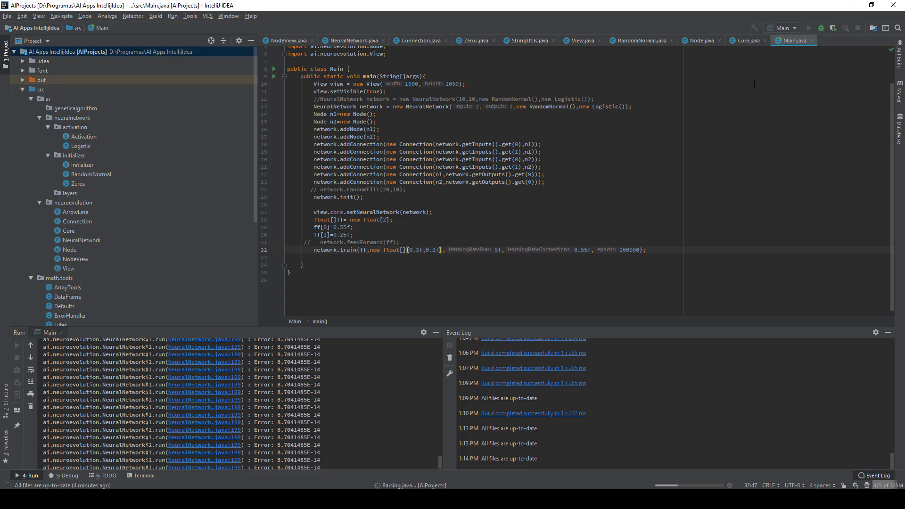
{"action": "left_click", "coordinate": [17, 475]}
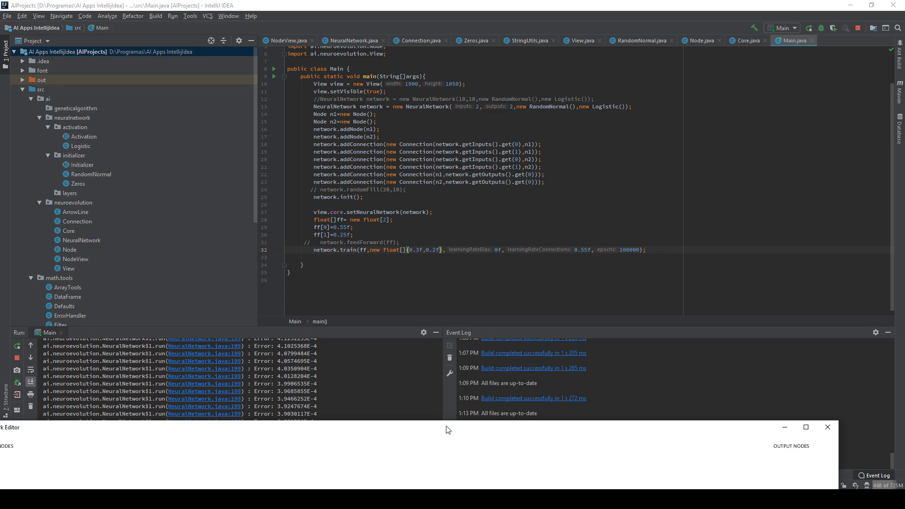
- Bring the Neural Network Editor window to the front
{"action": "left_click", "coordinate": [806, 427]}
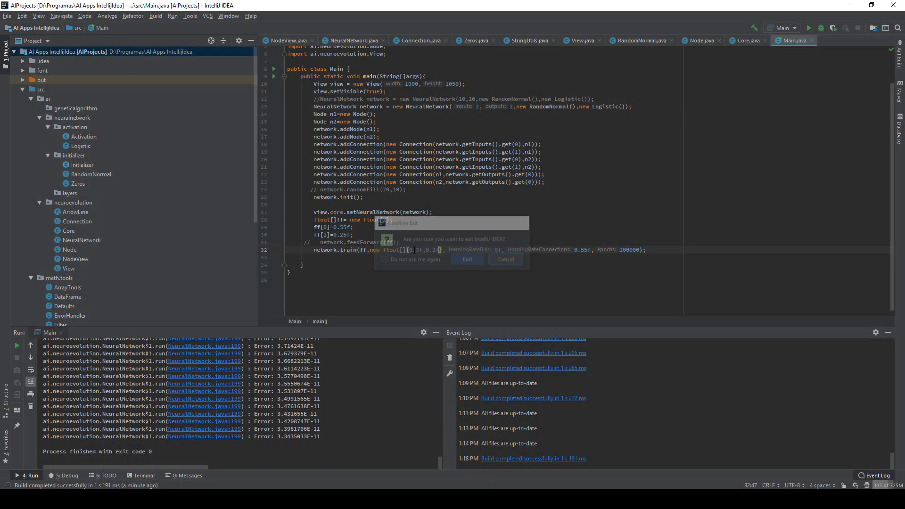
- Cancel the Confirm Exit dialog and scroll up to the connection lines in Main.java
{"action": "left_click", "coordinate": [504, 259]}
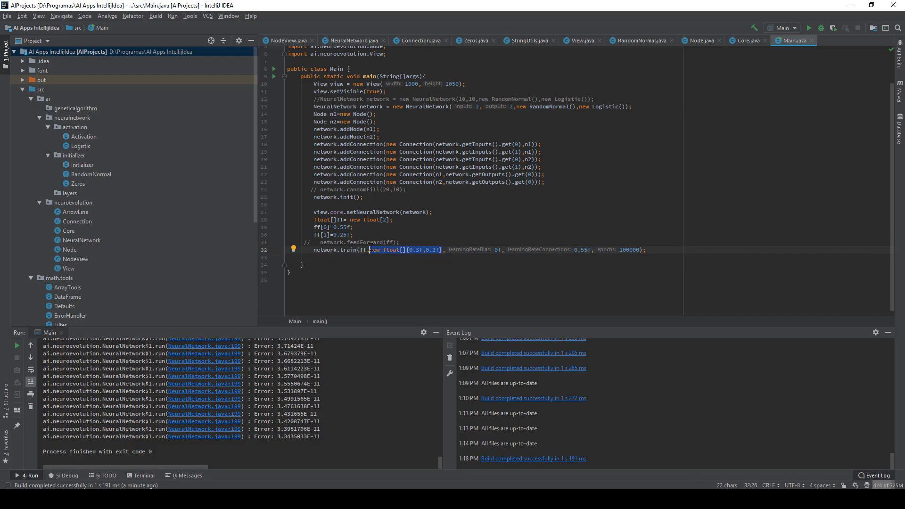
{"action": "scroll", "scroll_direction": "up", "scroll_amount": 3}
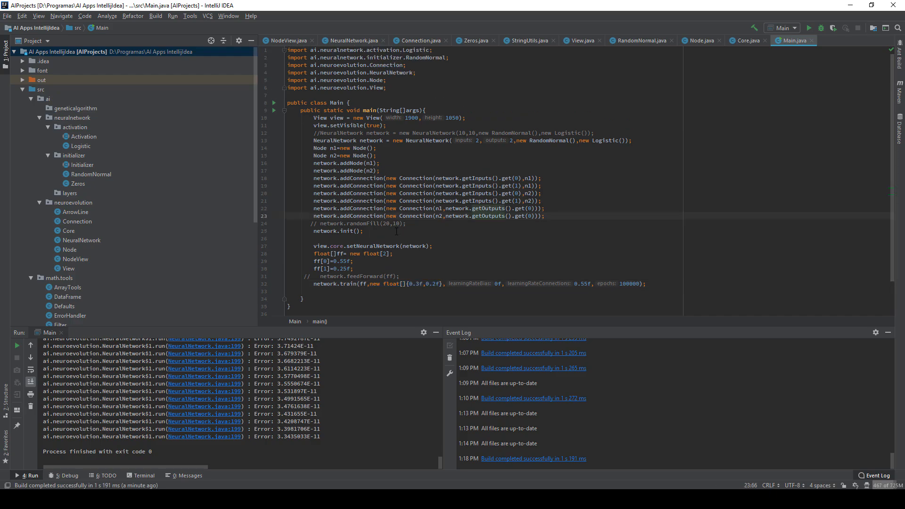
{"action": "mouse_move", "coordinate": [296, 475]}
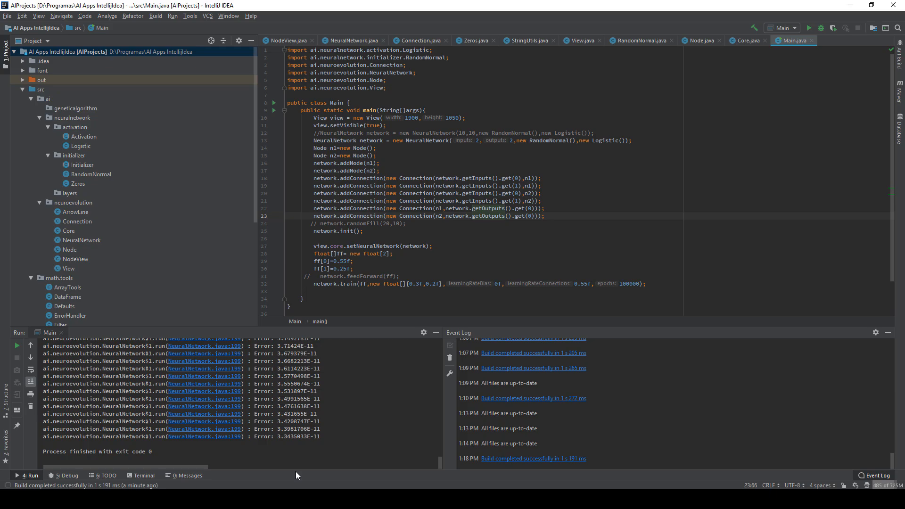
{"action": "left_click", "coordinate": [809, 27]}
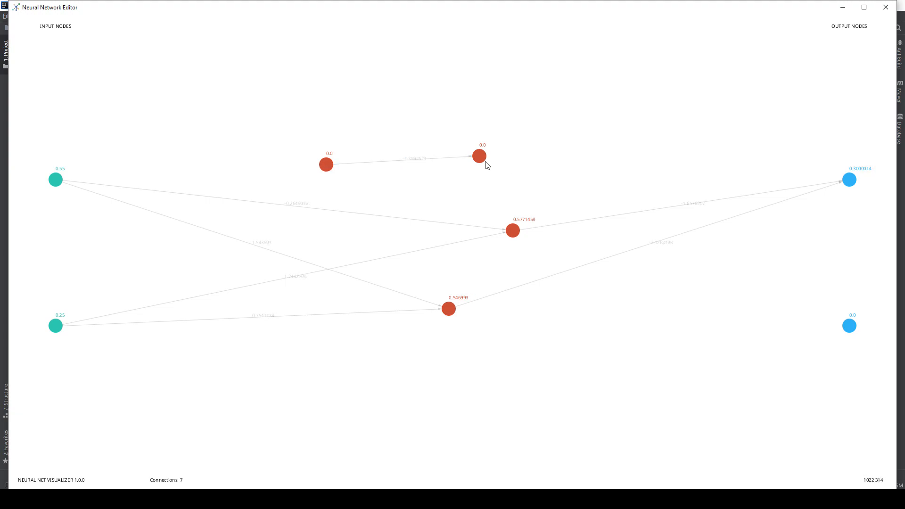
{"action": "mouse_move", "coordinate": [474, 161]}
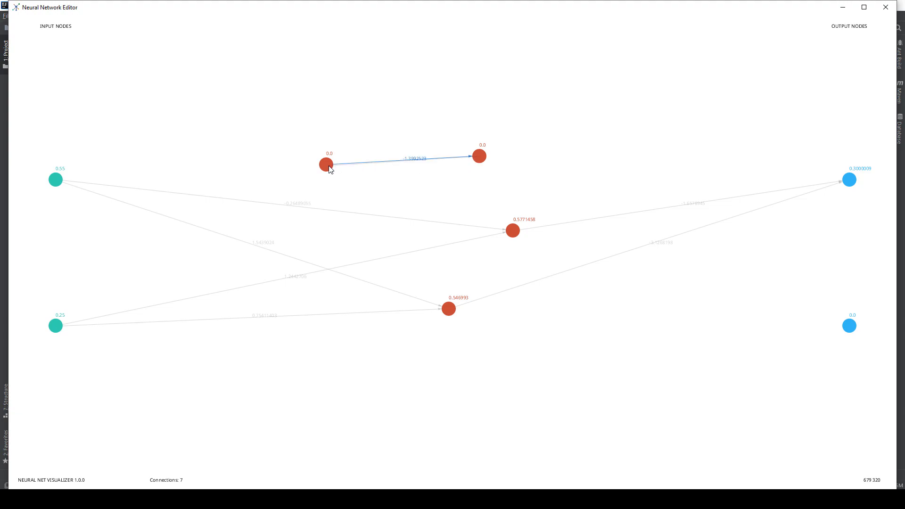
{"action": "mouse_move", "coordinate": [326, 165]}
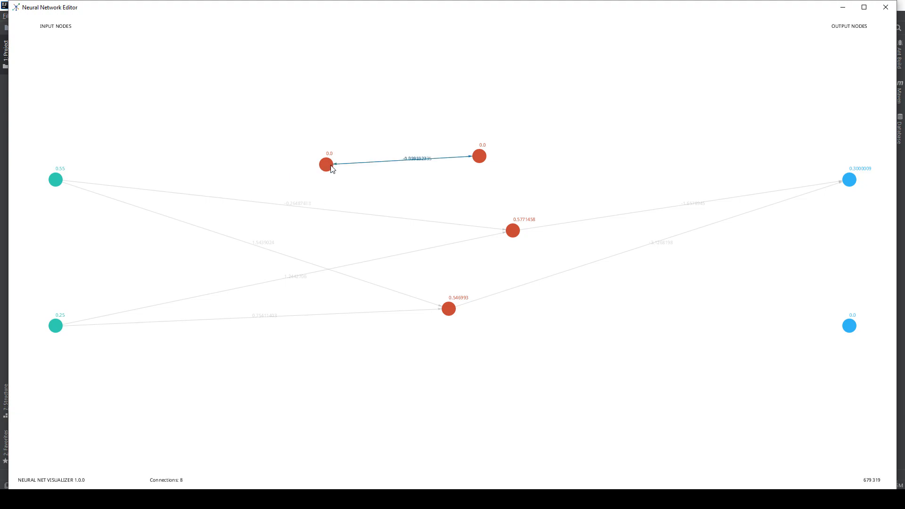
{"action": "mouse_move", "coordinate": [326, 172]}
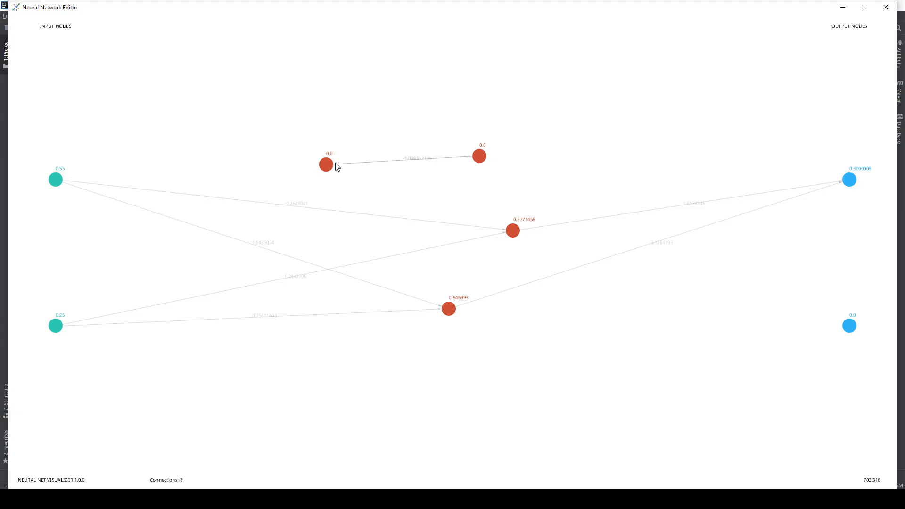
{"action": "mouse_move", "coordinate": [473, 220]}
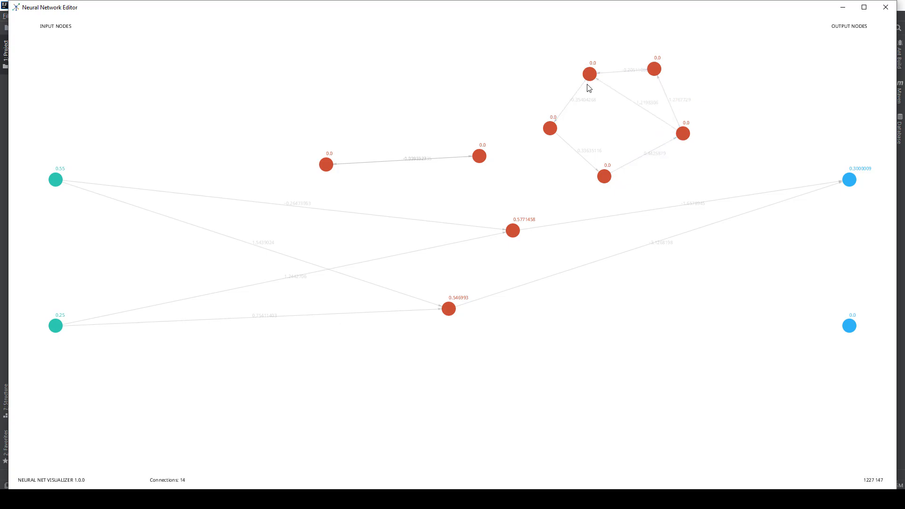
{"action": "mouse_move", "coordinate": [684, 144]}
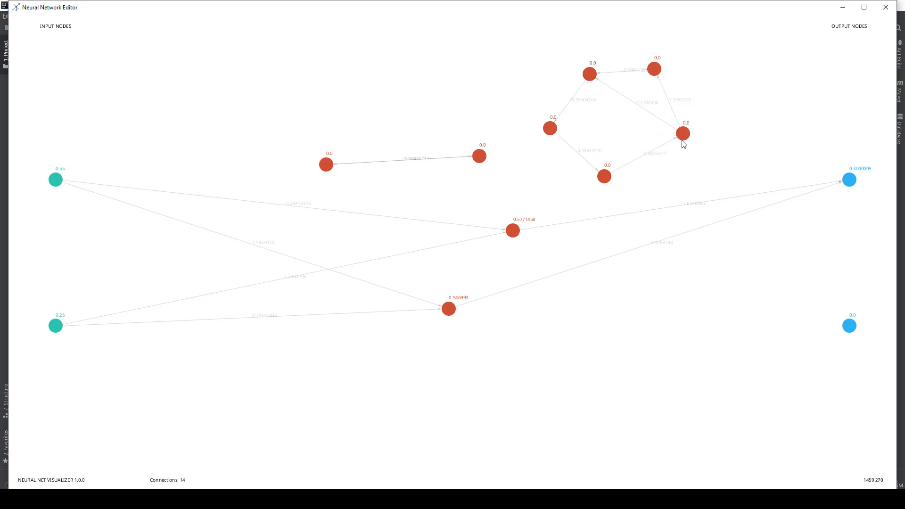
{"action": "mouse_move", "coordinate": [590, 74]}
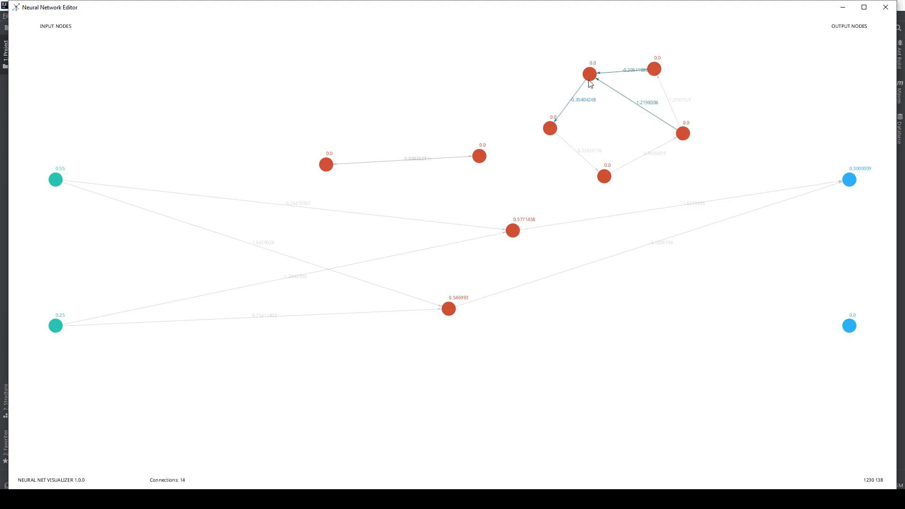
{"action": "mouse_move", "coordinate": [613, 87]}
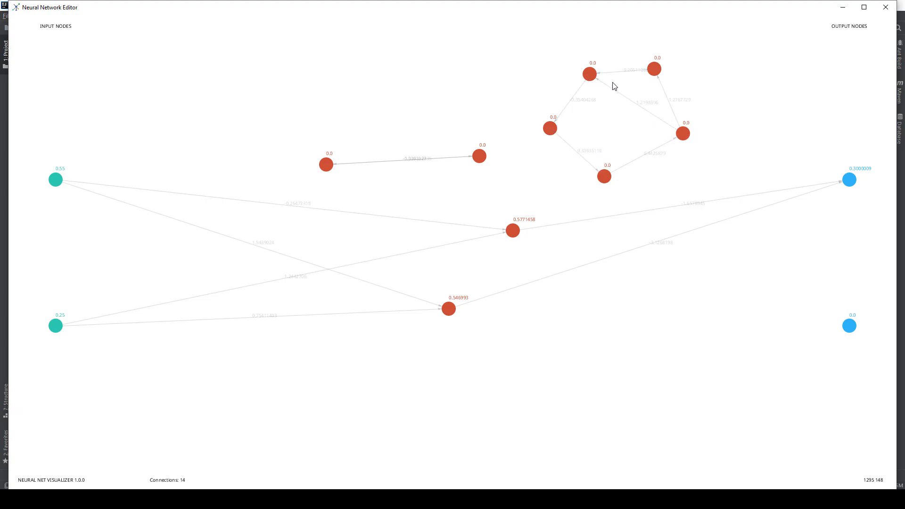
{"action": "mouse_move", "coordinate": [611, 187]}
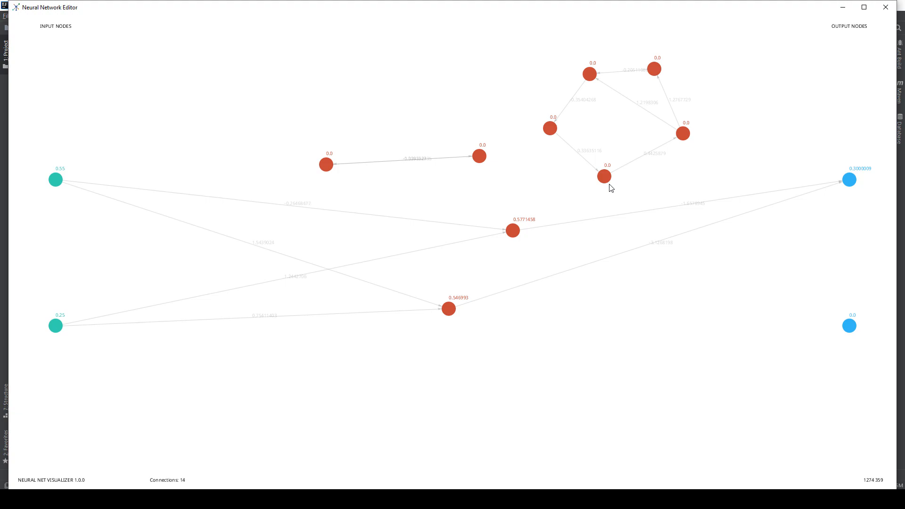
{"action": "mouse_move", "coordinate": [651, 136]}
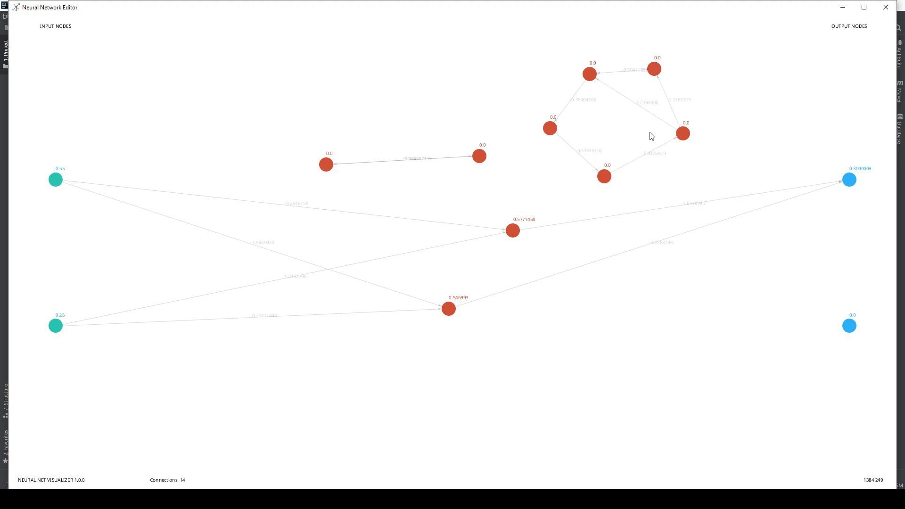
{"action": "mouse_move", "coordinate": [589, 74]}
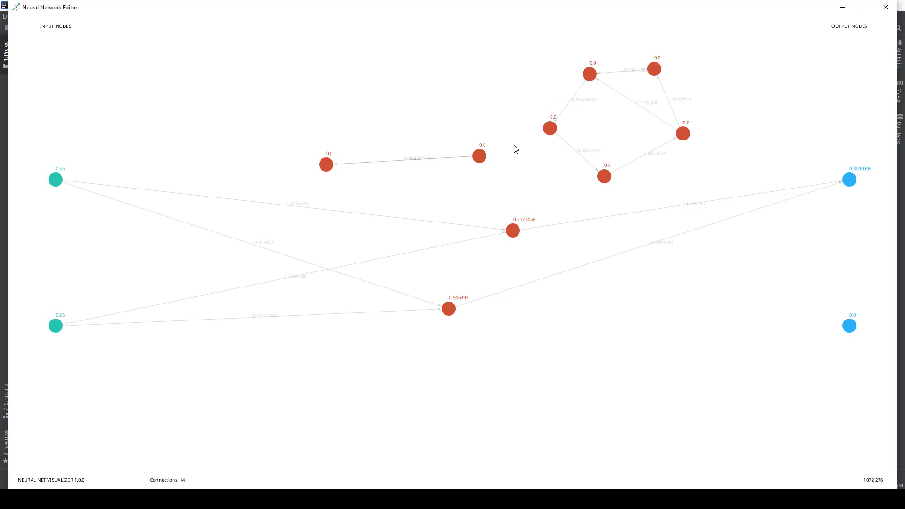
{"action": "mouse_move", "coordinate": [515, 206]}
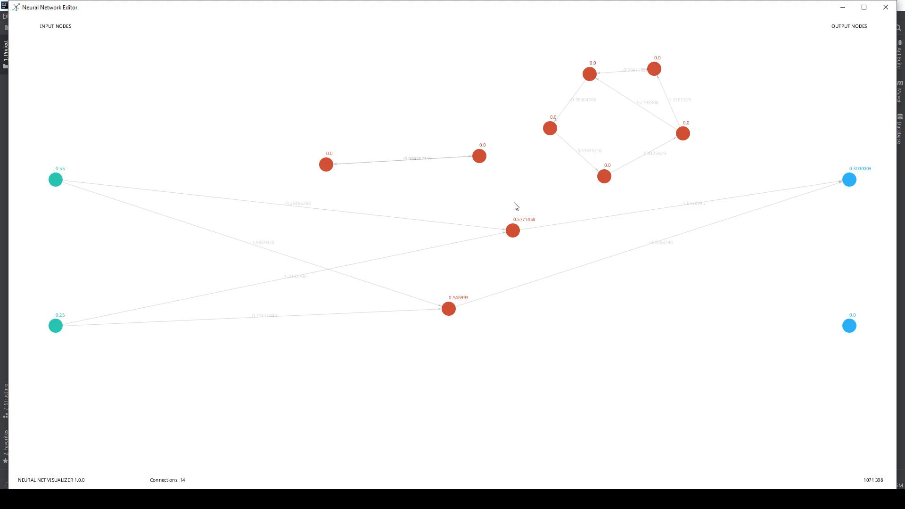
{"action": "mouse_move", "coordinate": [887, 8]}
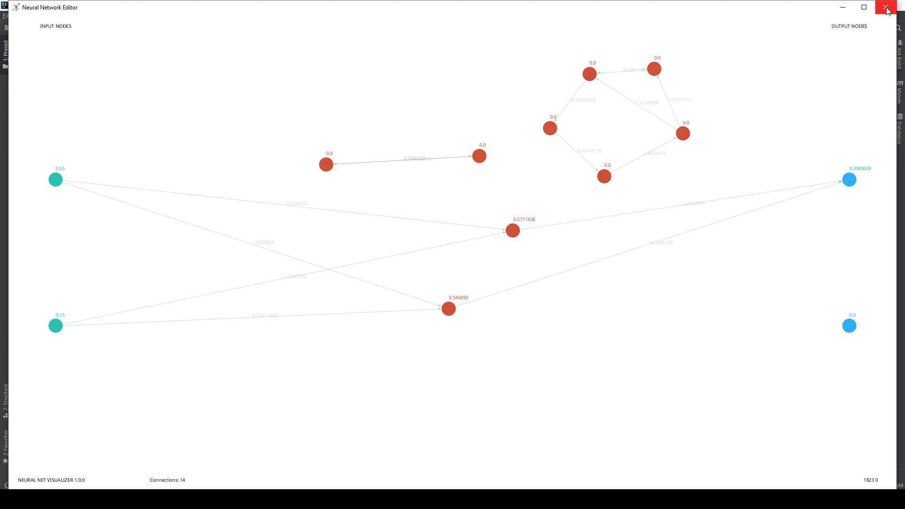
- Close the editor, comment out network.train and uncomment network.randomFill in Main.java
{"action": "left_click", "coordinate": [887, 7]}
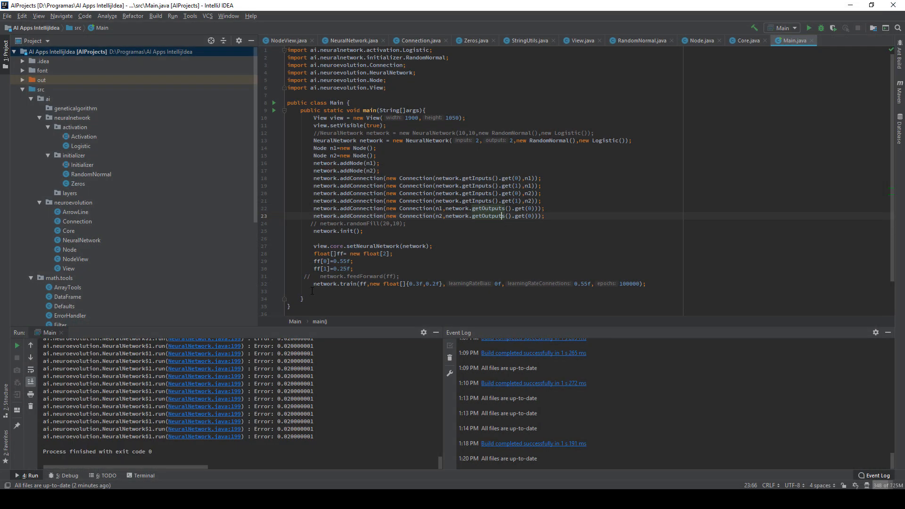
{"action": "left_click", "coordinate": [306, 283]}
{"action": "type", "text": "//  "}
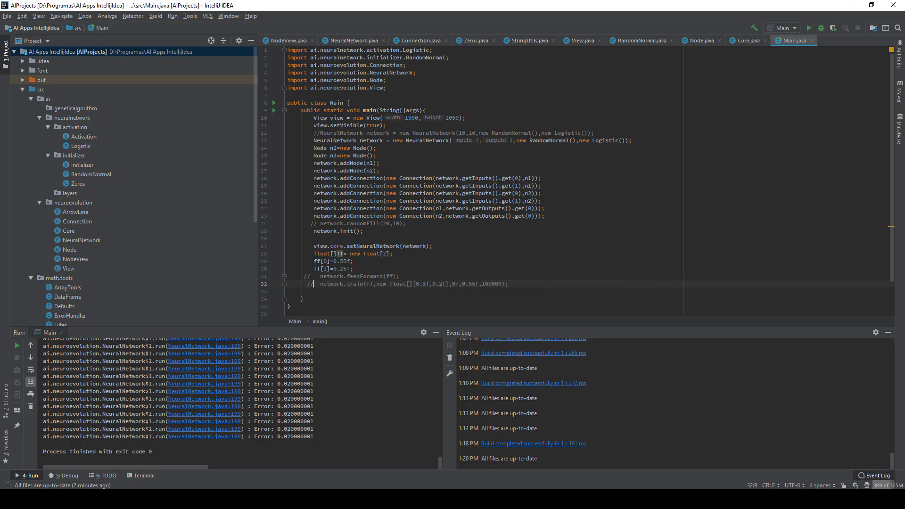
{"action": "left_click", "coordinate": [478, 141]}
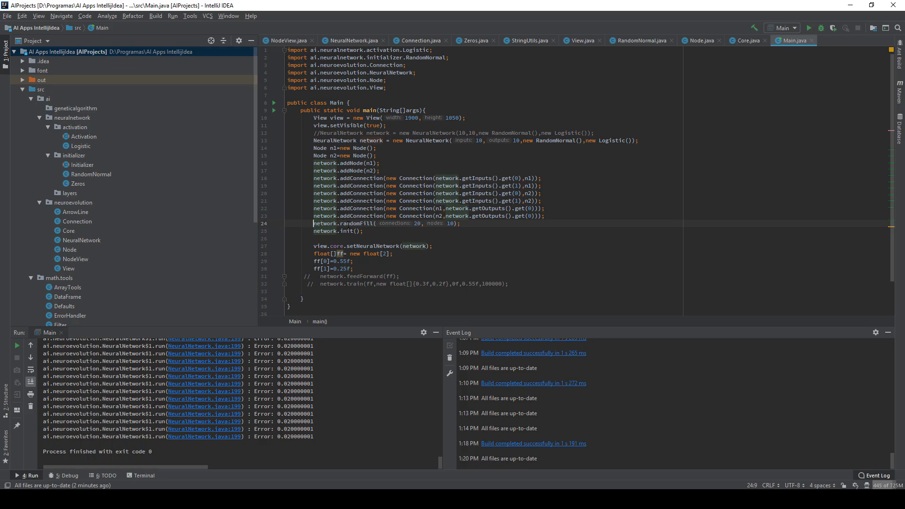
{"action": "left_click", "coordinate": [421, 223]}
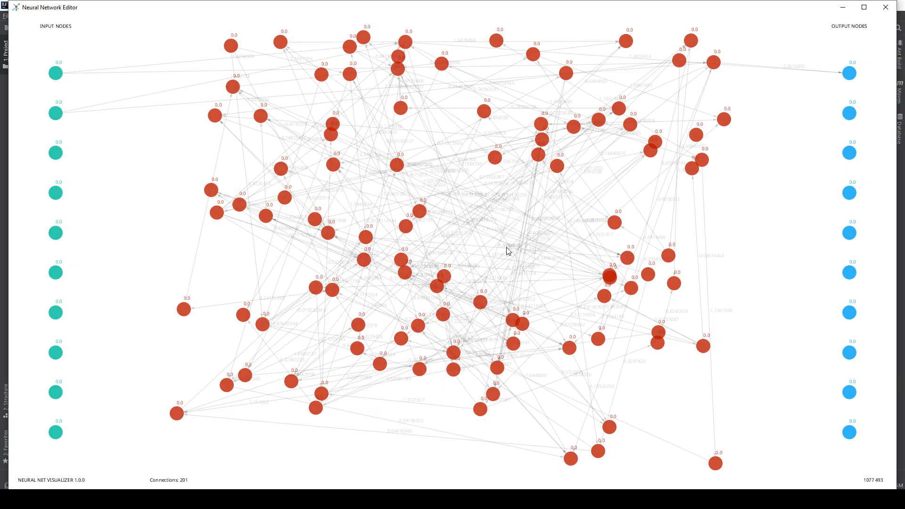
{"action": "mouse_move", "coordinate": [487, 160]}
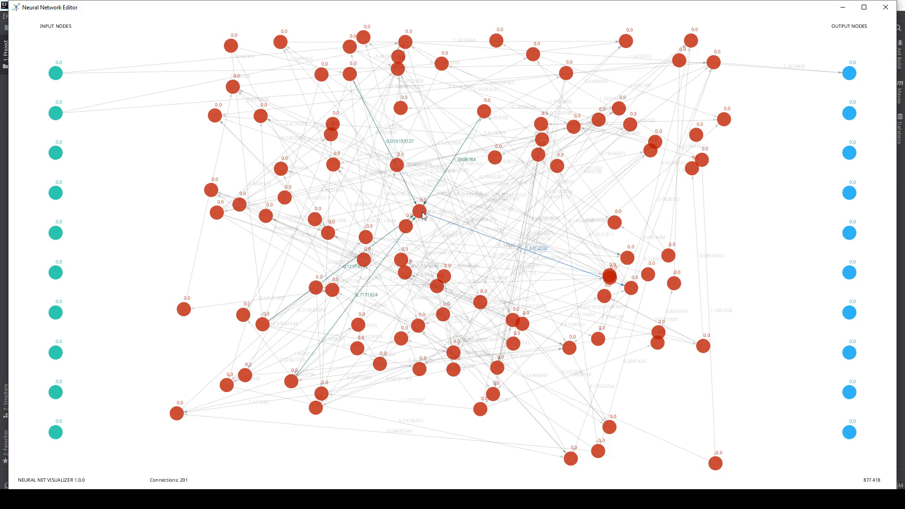
{"action": "mouse_move", "coordinate": [316, 225]}
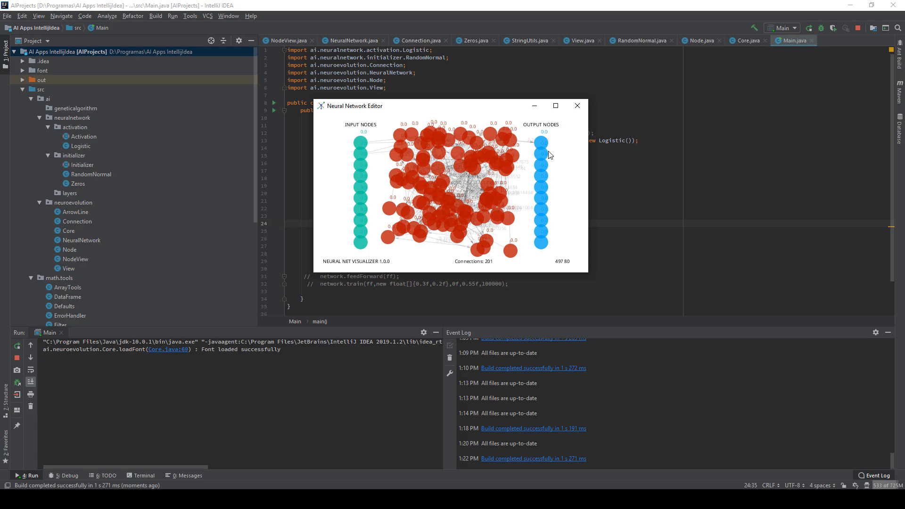
{"action": "mouse_move", "coordinate": [526, 158]}
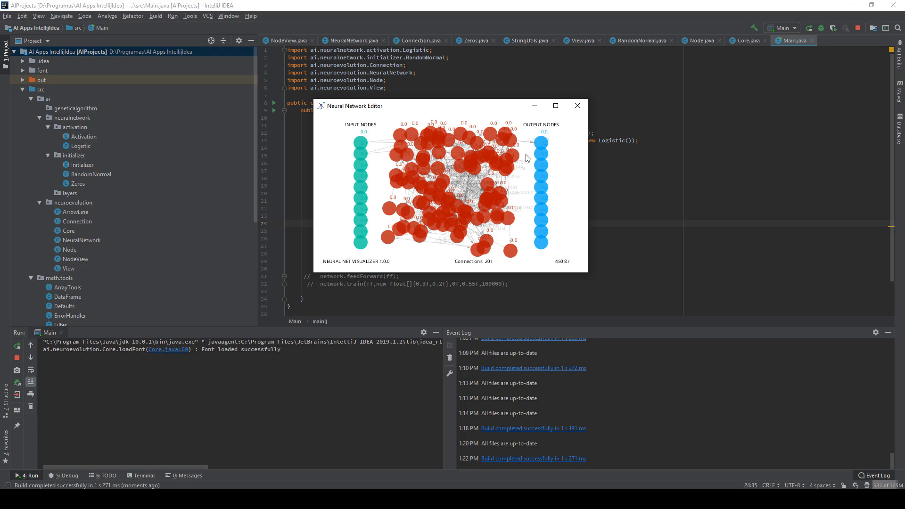
{"action": "mouse_move", "coordinate": [555, 120]}
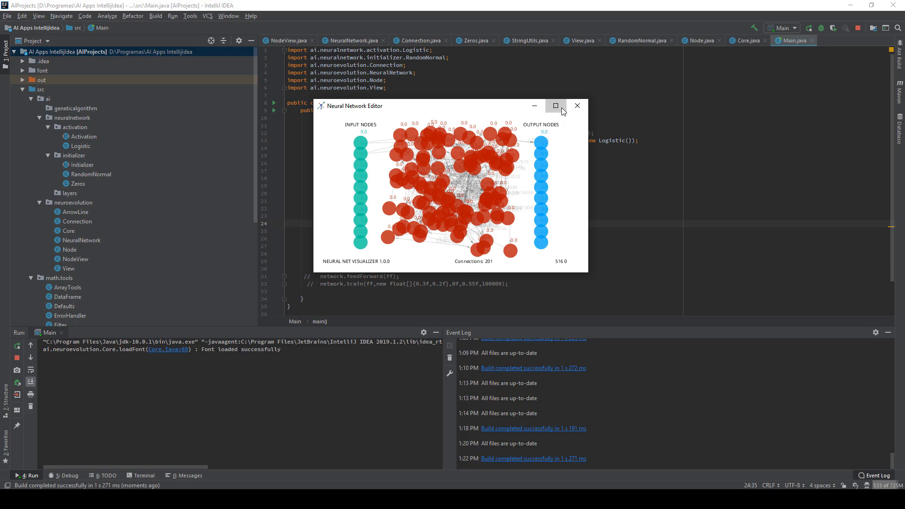
- Close the Neural Network Editor window showing the randomly filled network
{"action": "left_click", "coordinate": [576, 105]}
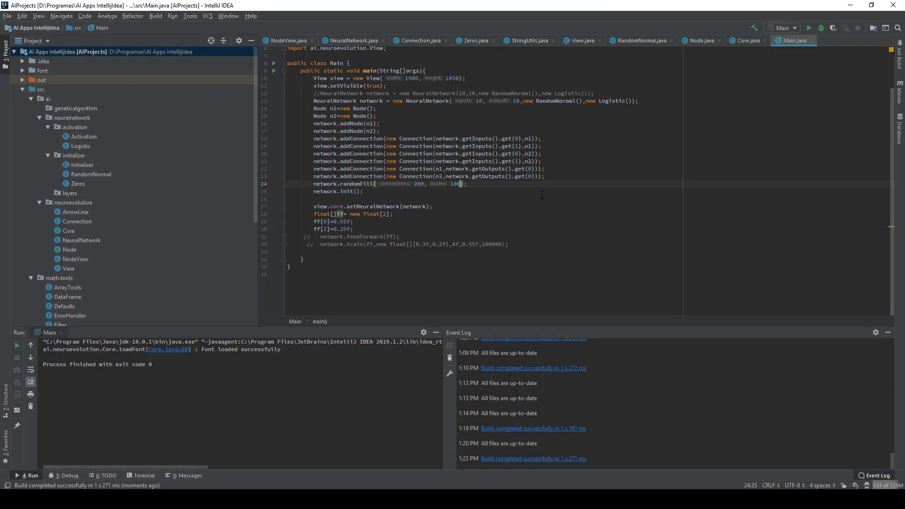